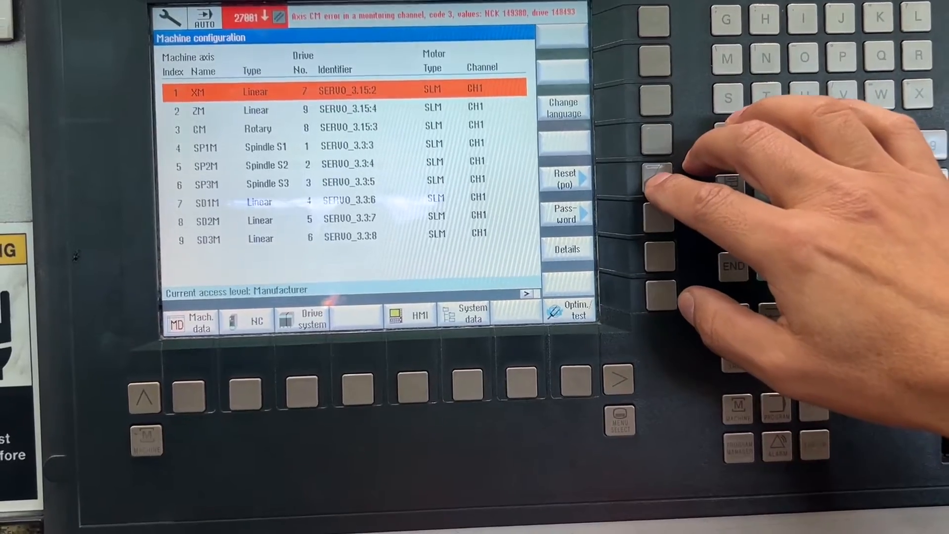
- Request a warm restart via the Reset (po) softkey on the Machine configuration screen
click(565, 176)
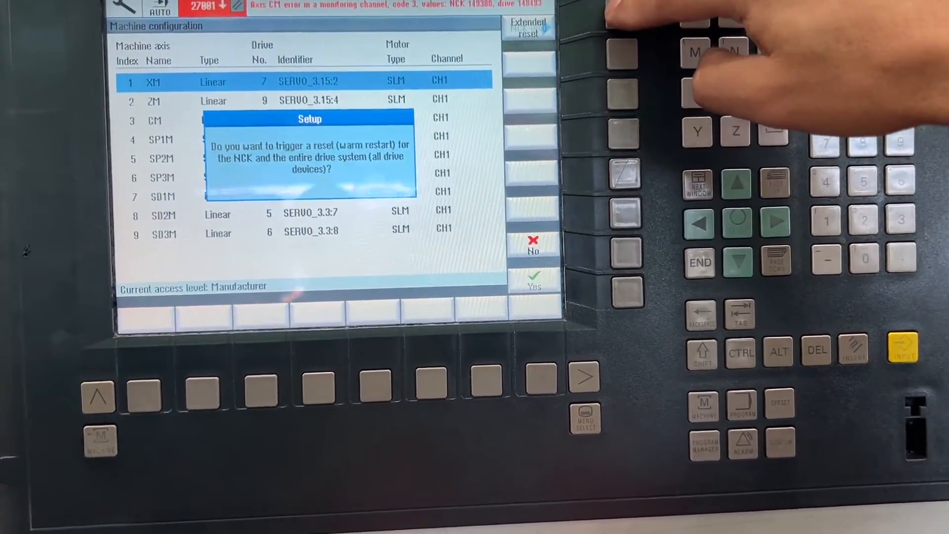
- Answer Yes to the Setup prompt, starting the warm restart of NCK and all drives
click(533, 280)
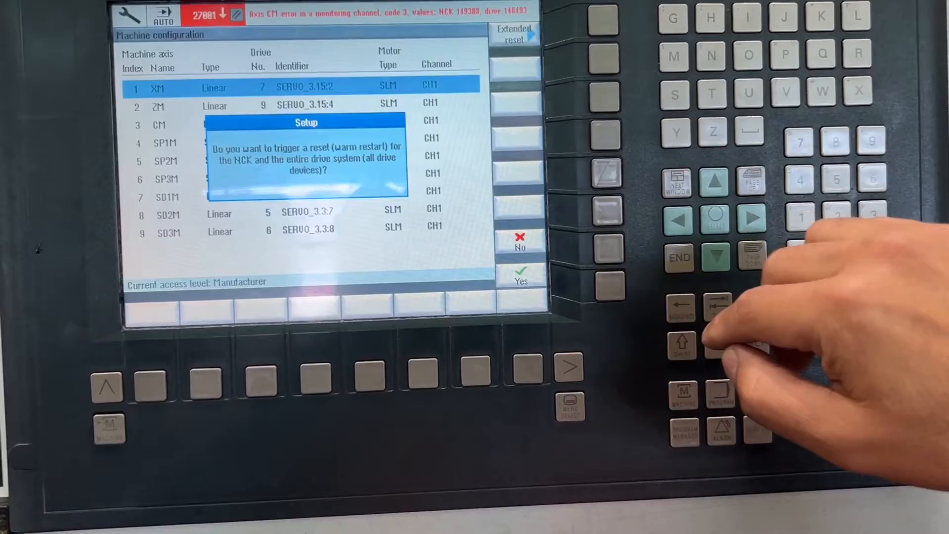
click(519, 273)
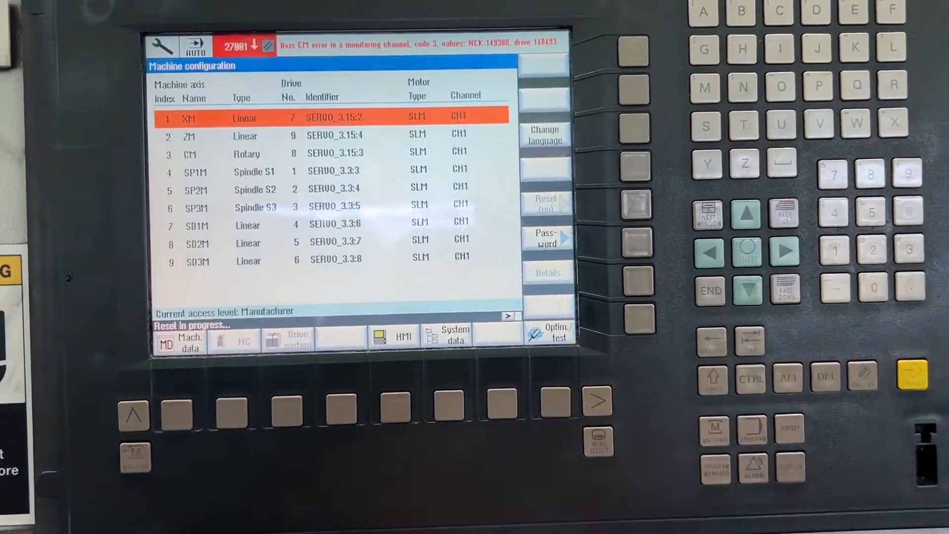